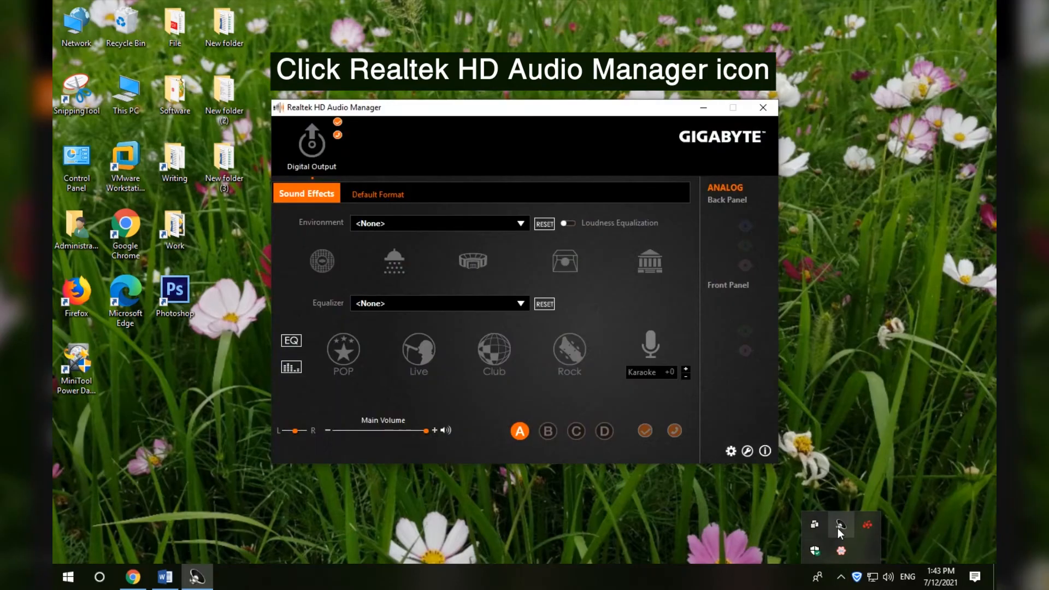
mouse_move(433, 114)
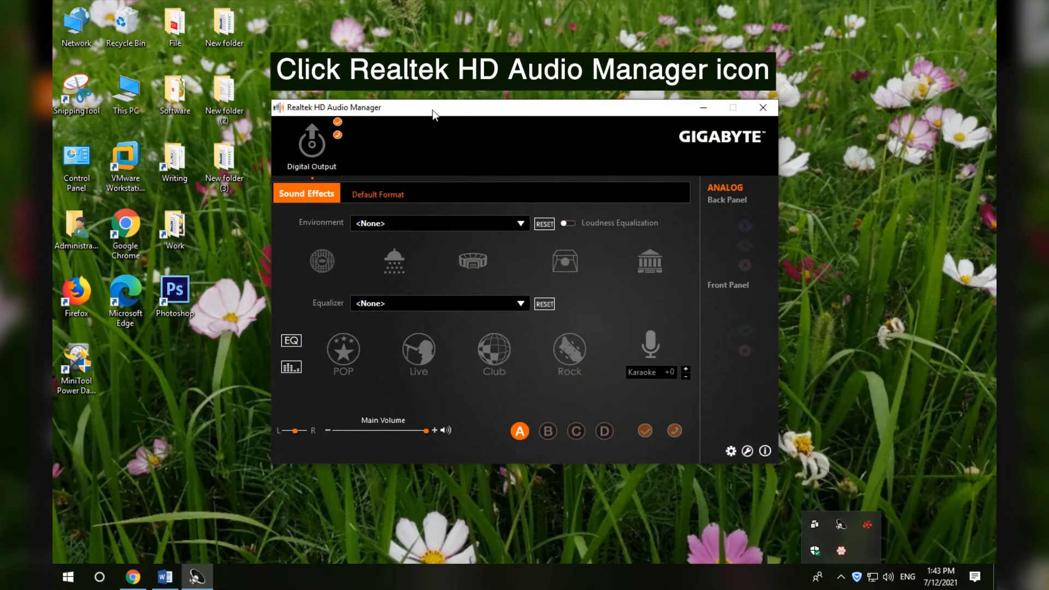
Step: Close the Realtek HD Audio Manager window, returning to the desktop
left_click(761, 107)
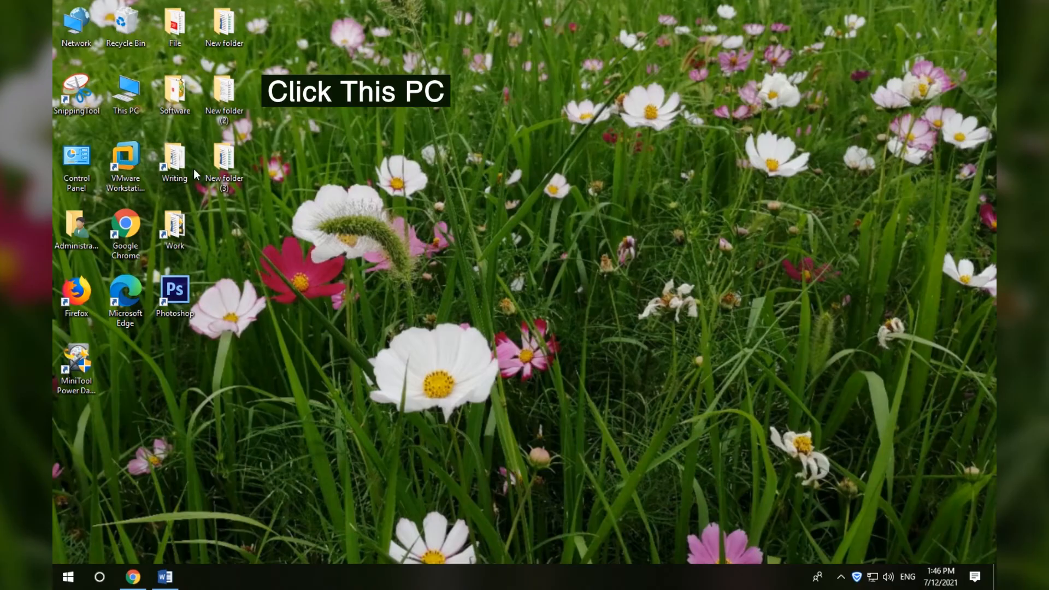
Step: Navigate C: > Program Files > Realtek > Audio > HDA and launch RtkNGUI64
double_click(124, 92)
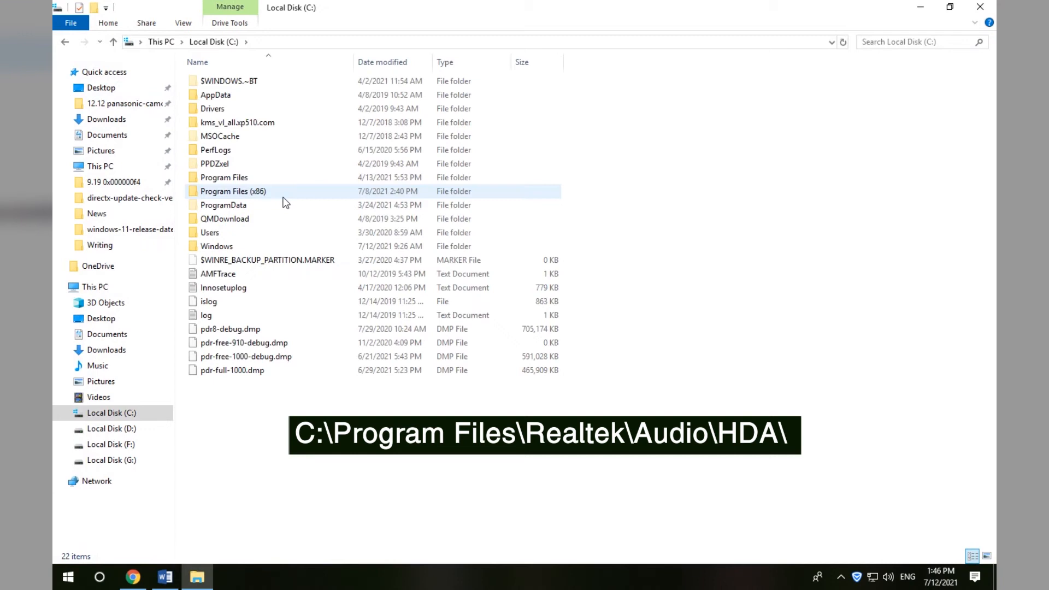
double_click(224, 177)
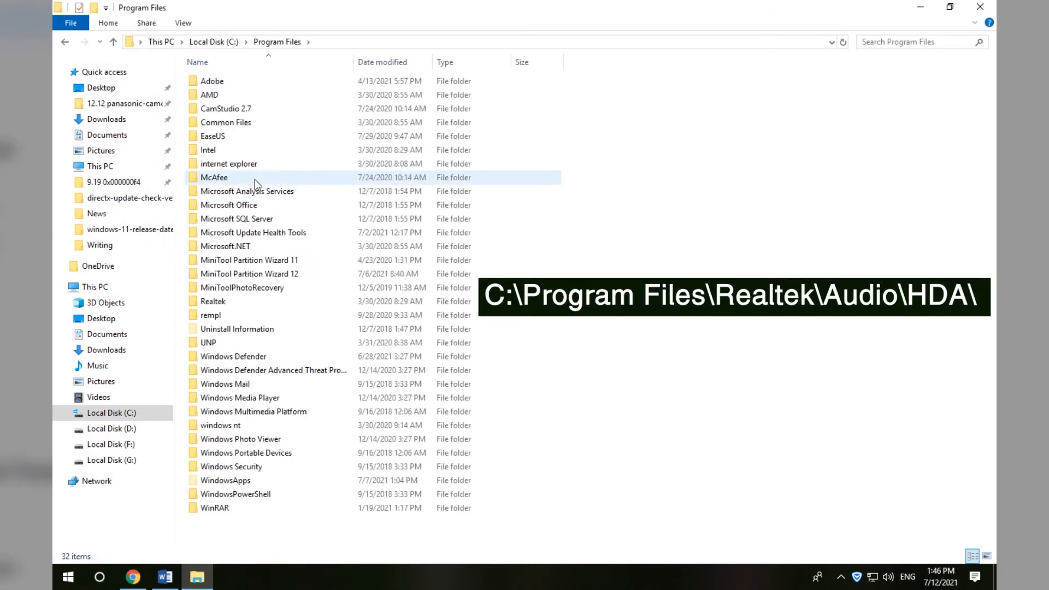
left_click(213, 301)
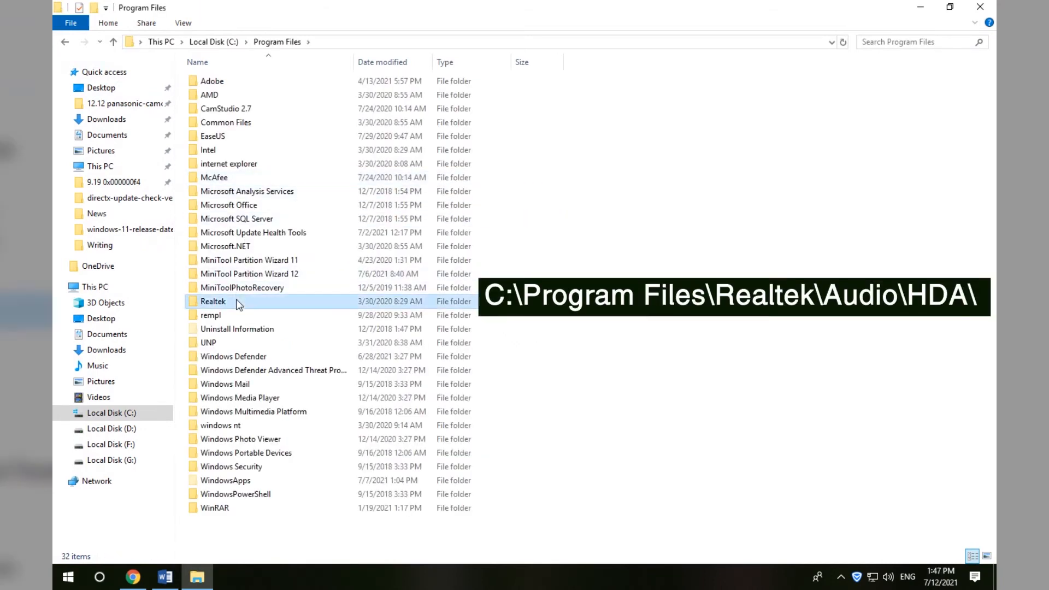
double_click(214, 302)
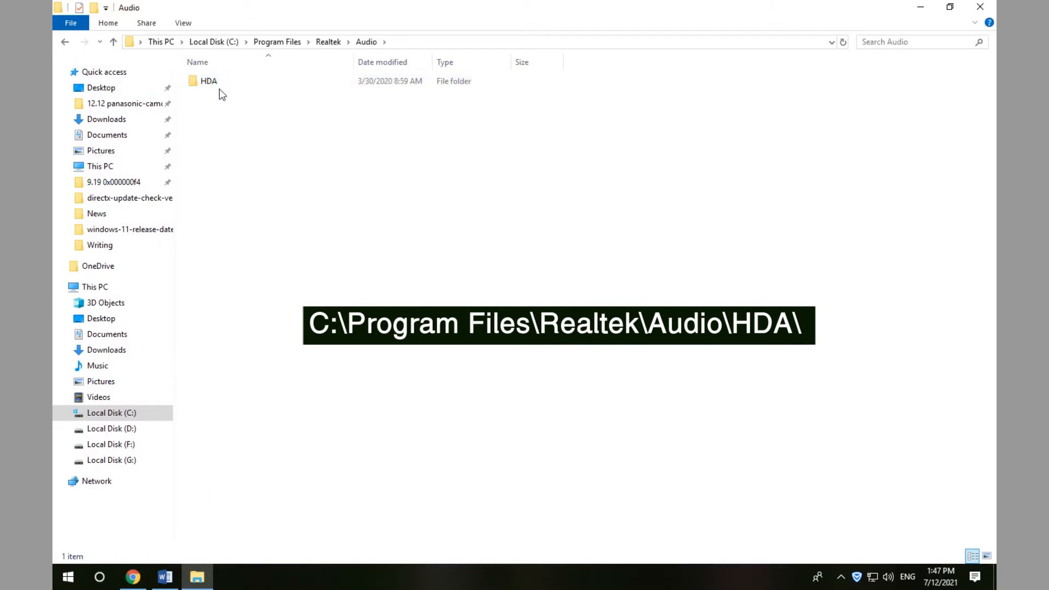
double_click(209, 81)
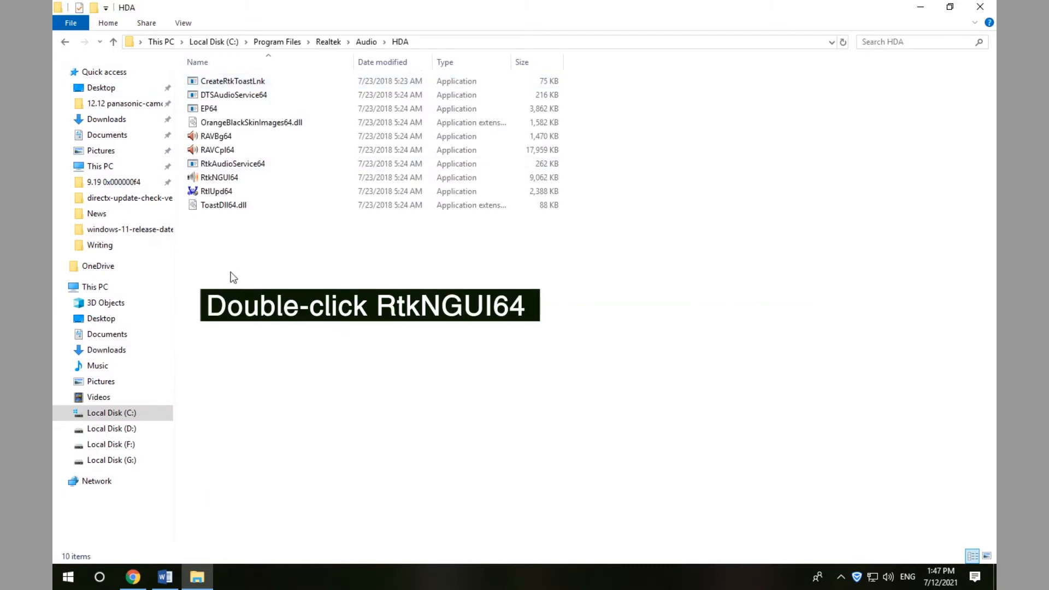
double_click(220, 177)
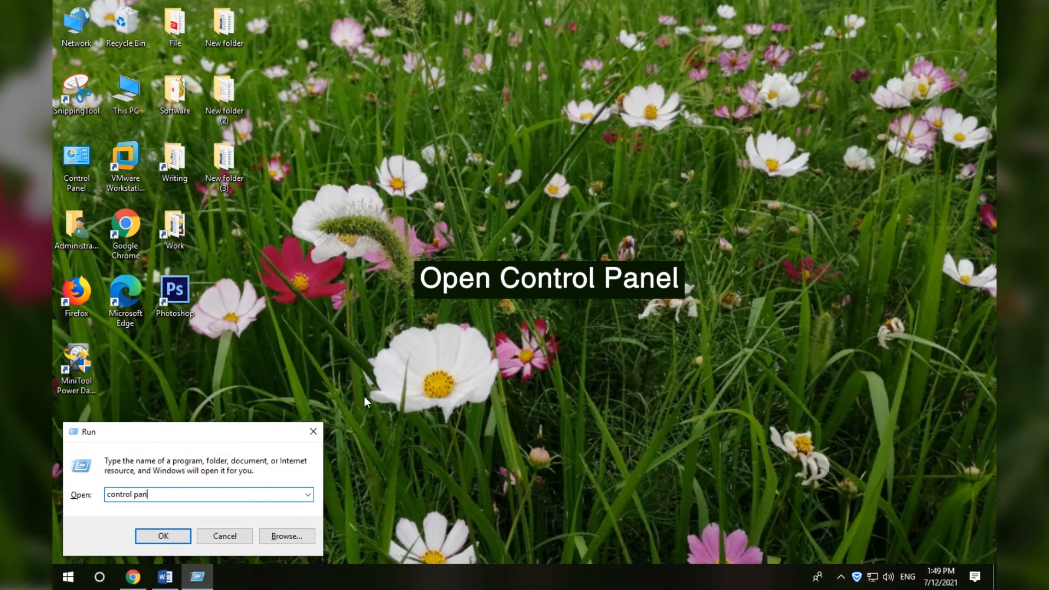
Step: Show Control Panel items as Small icons and launch Realtek HD Audio Manager from the list
left_click(163, 535)
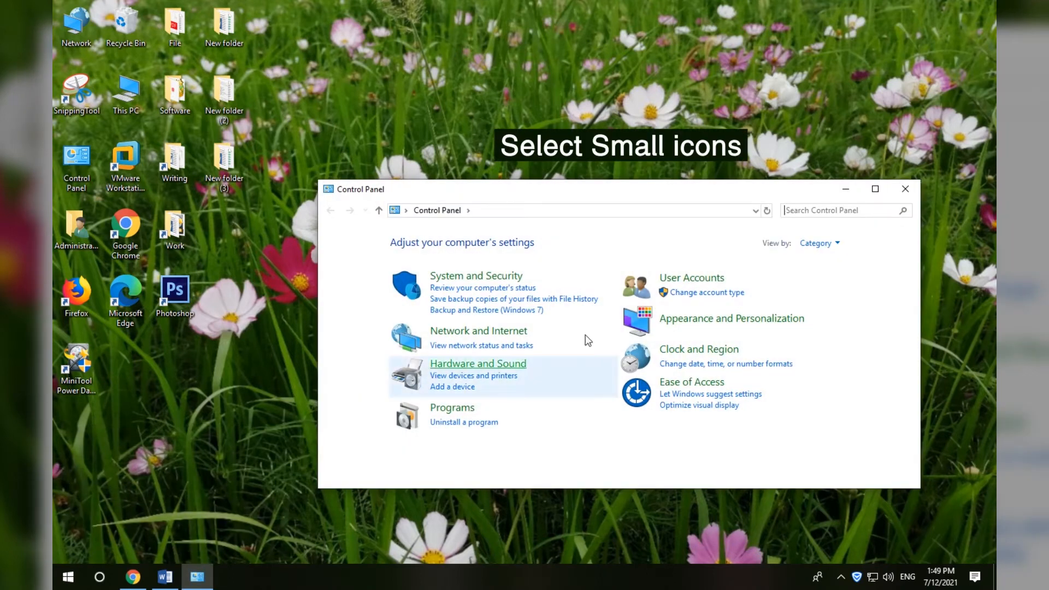
left_click(818, 243)
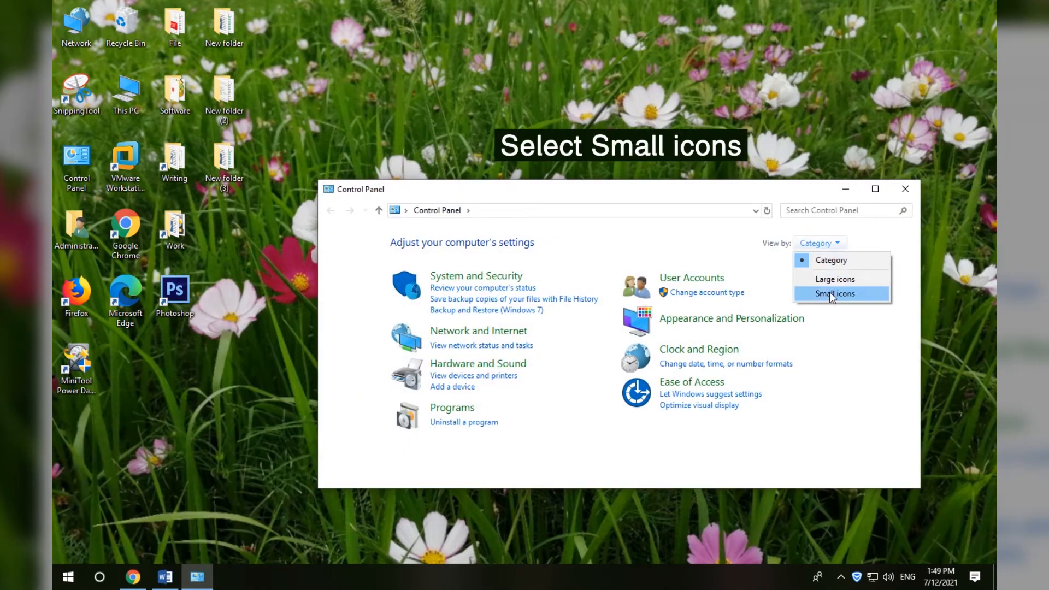
left_click(833, 293)
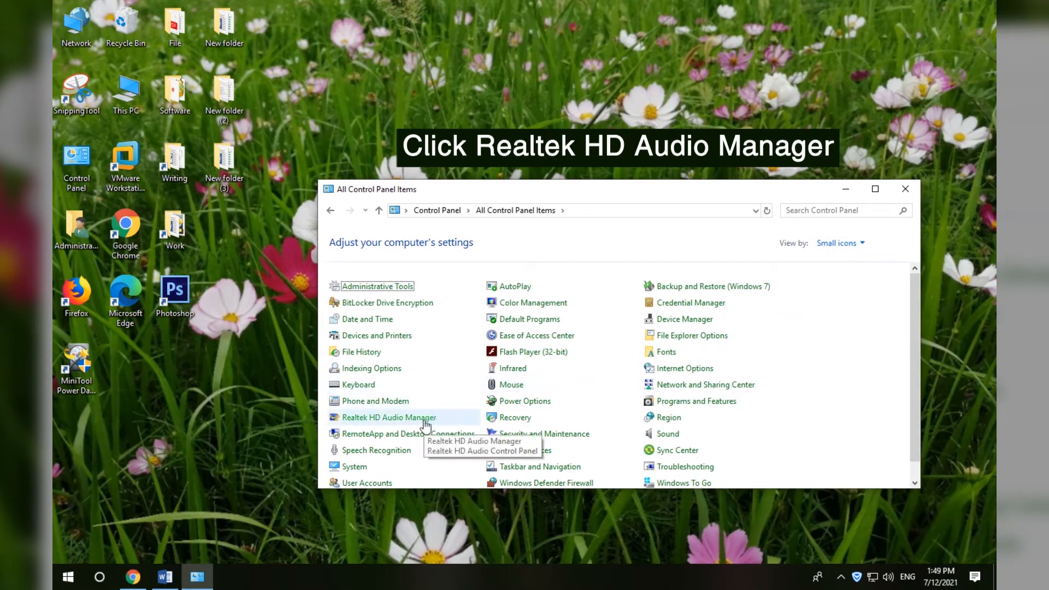
left_click(387, 416)
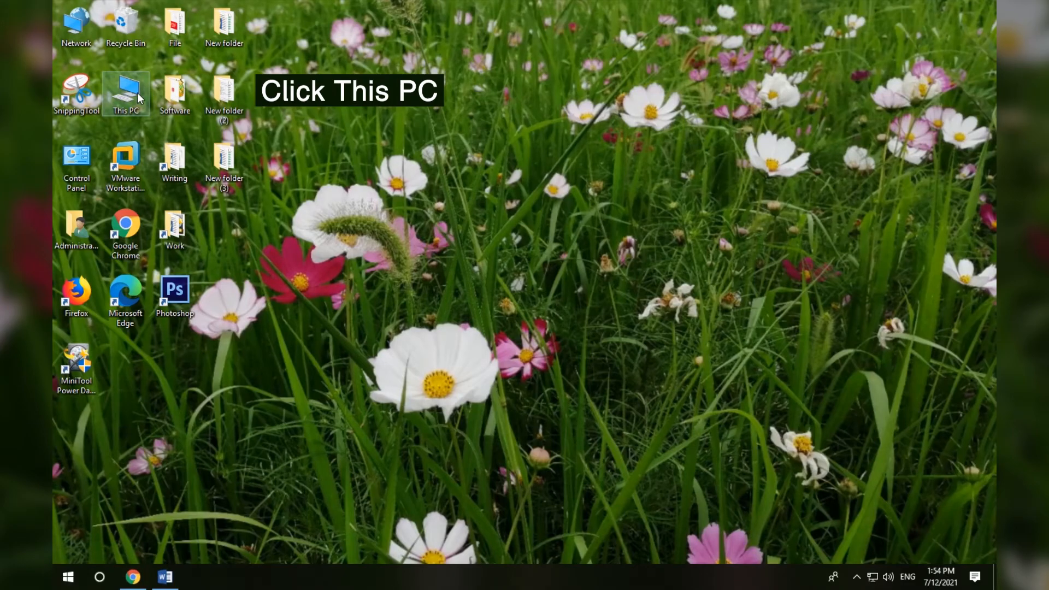
Step: Navigate C: > Program Files > Realtek > Audio > HDA and create a shortcut to RtkNGUI64
double_click(126, 90)
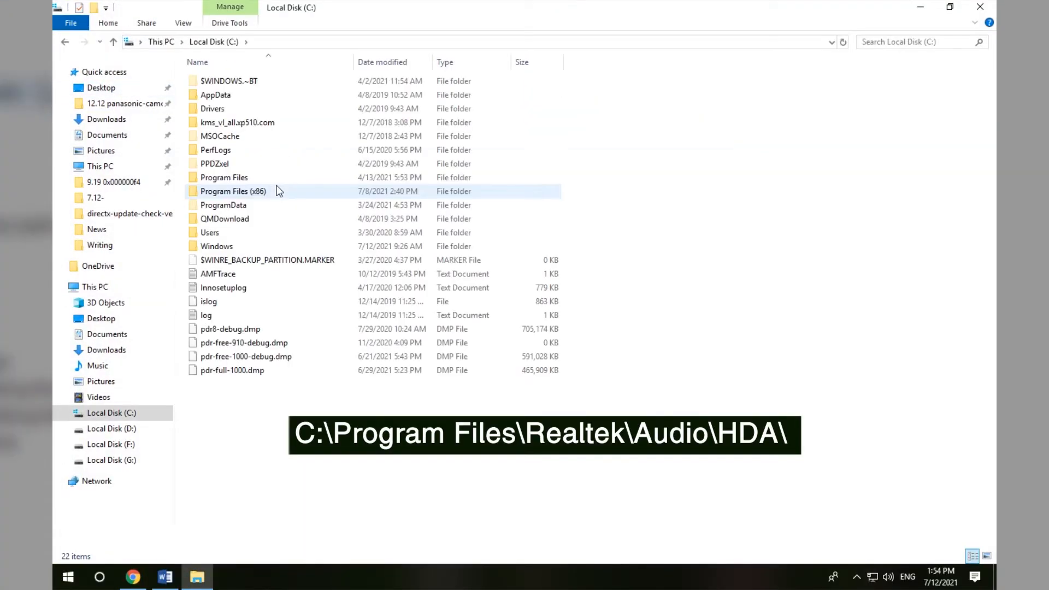
double_click(223, 177)
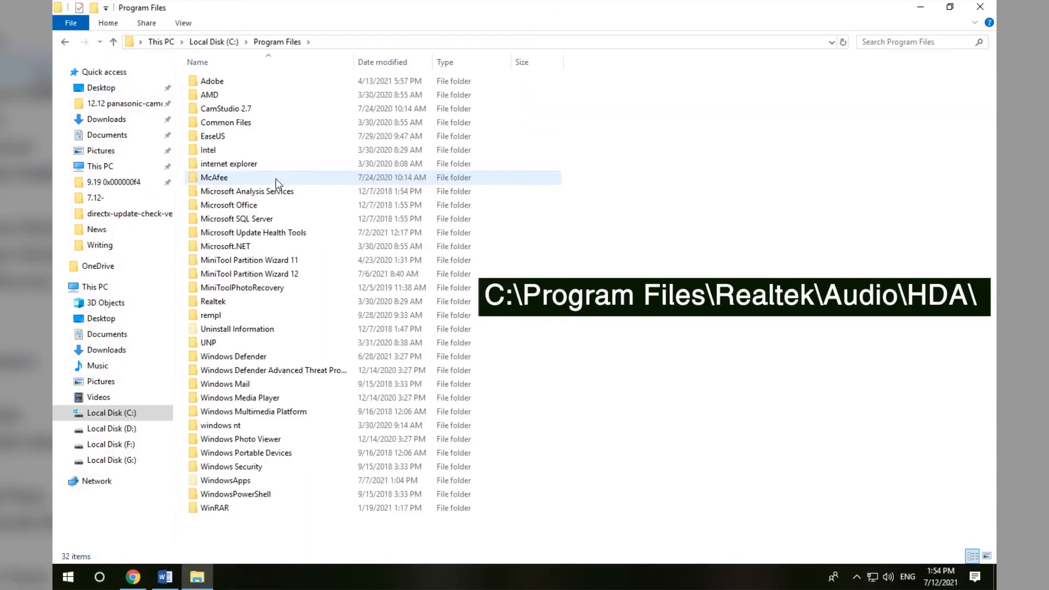
double_click(213, 301)
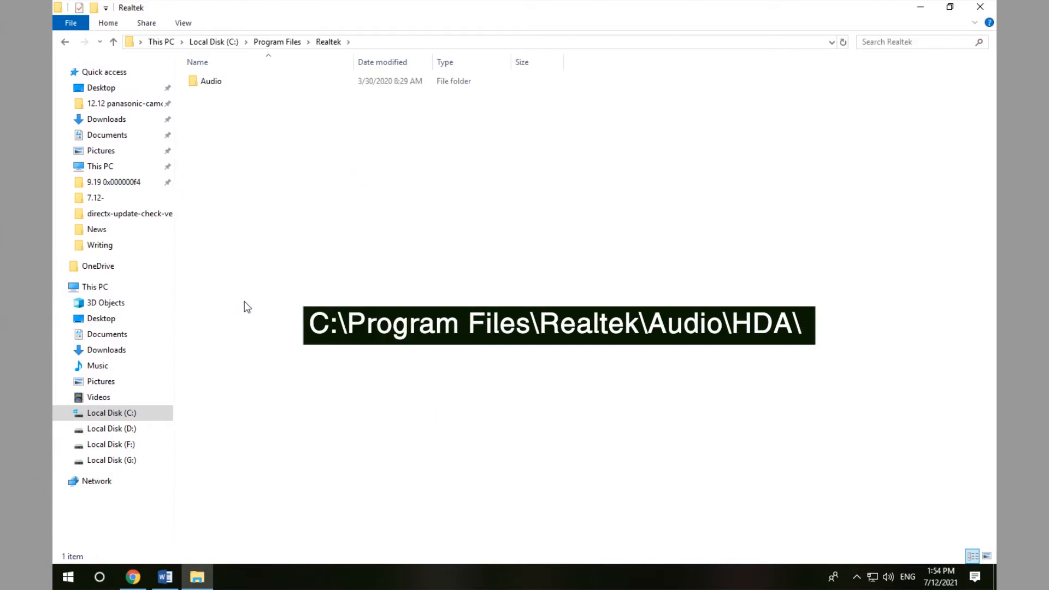
double_click(211, 81)
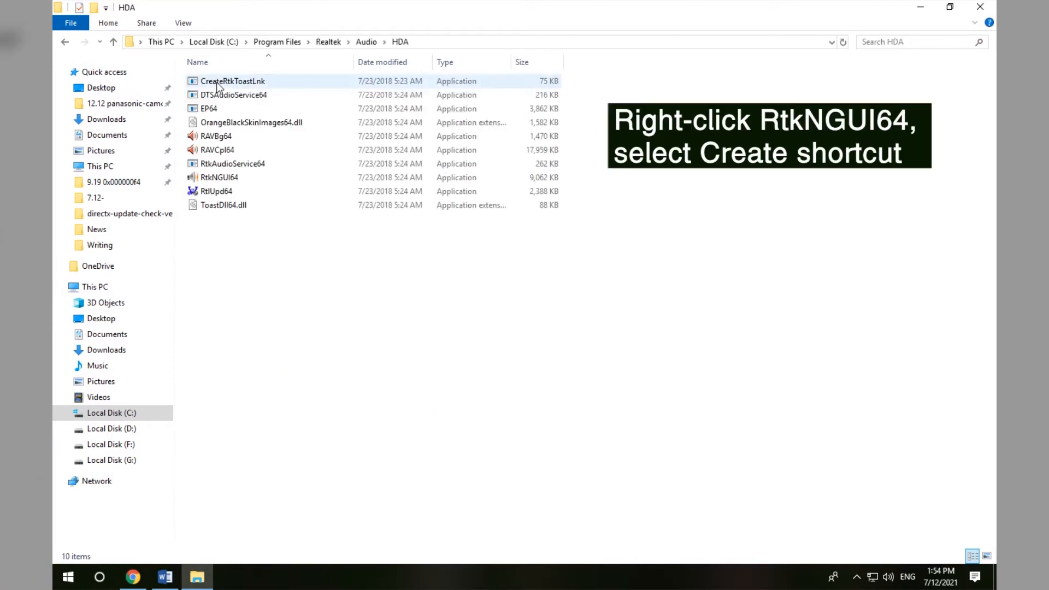
right_click(219, 177)
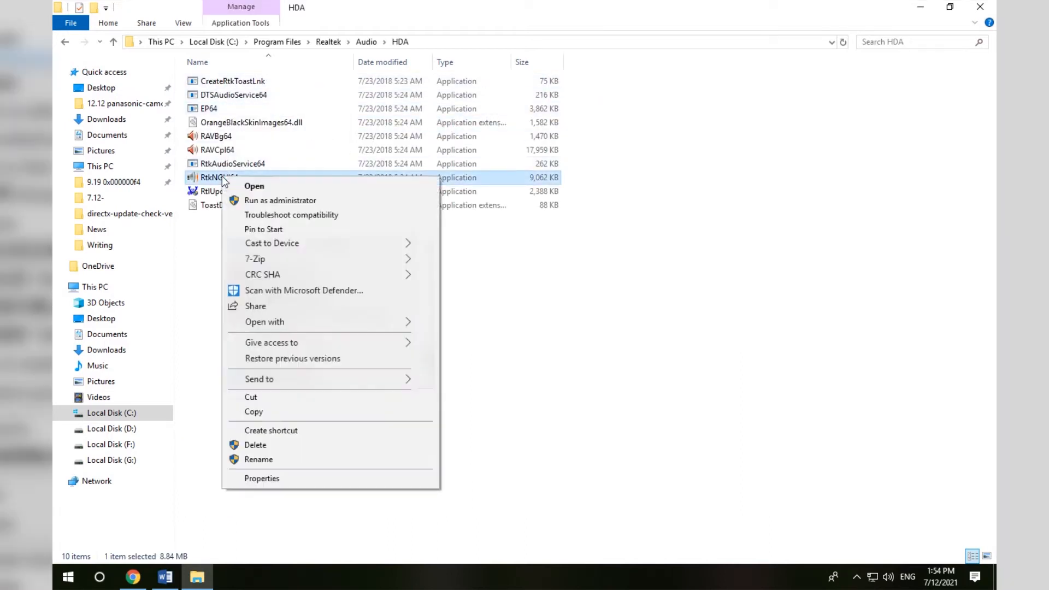
left_click(270, 431)
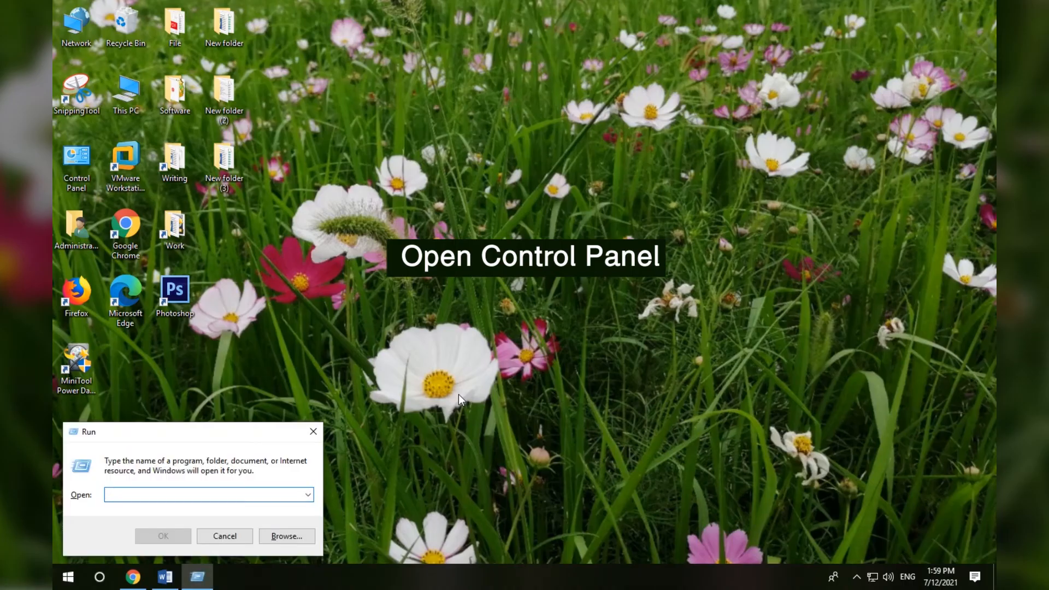
Step: Run 'control panel', switch to Small icons and launch Realtek HD Audio Manager
type("control")
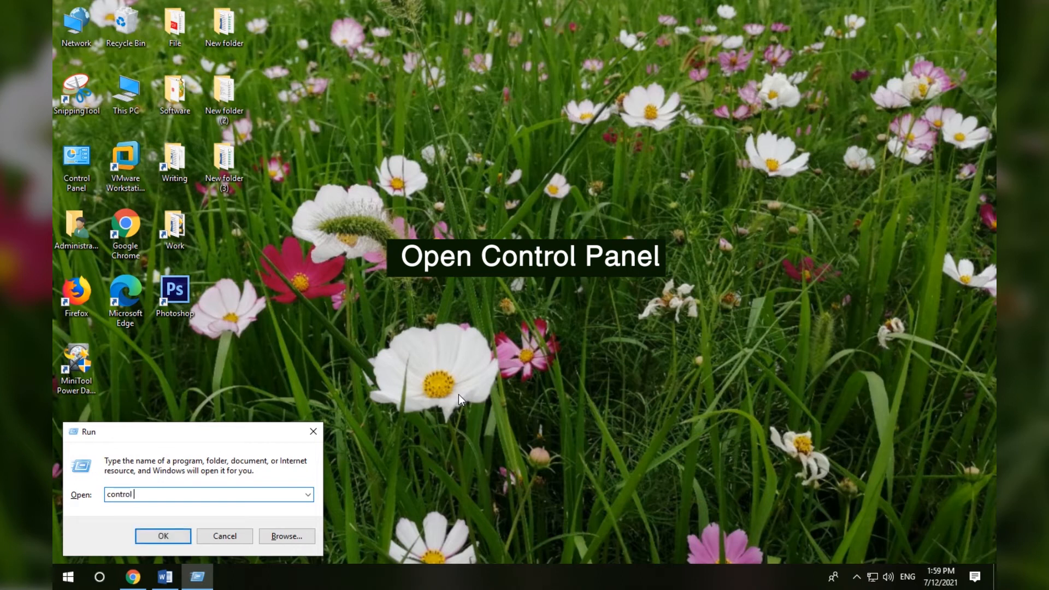
type("panel")
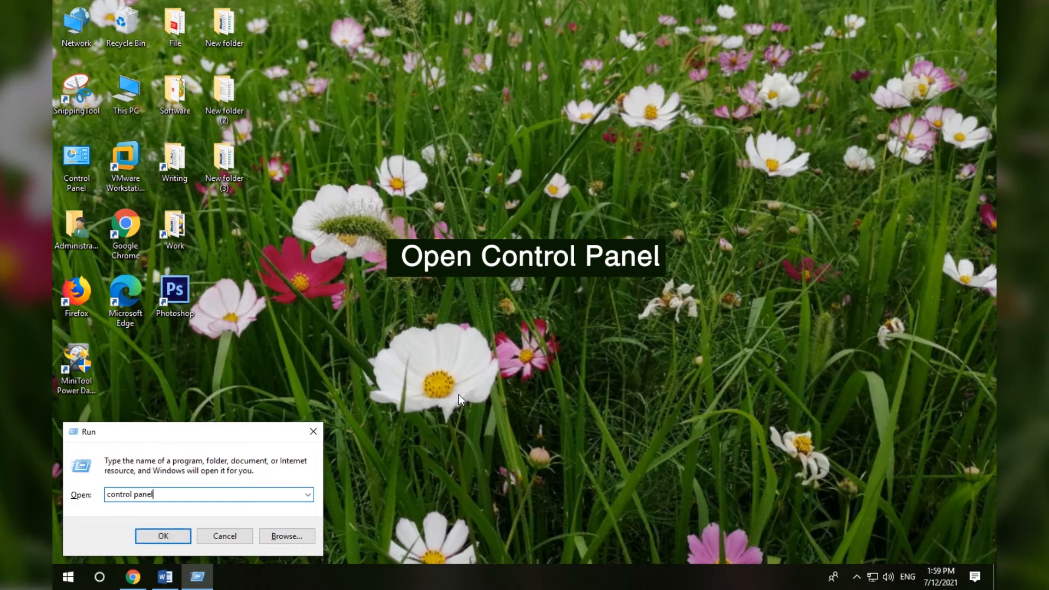
left_click(163, 535)
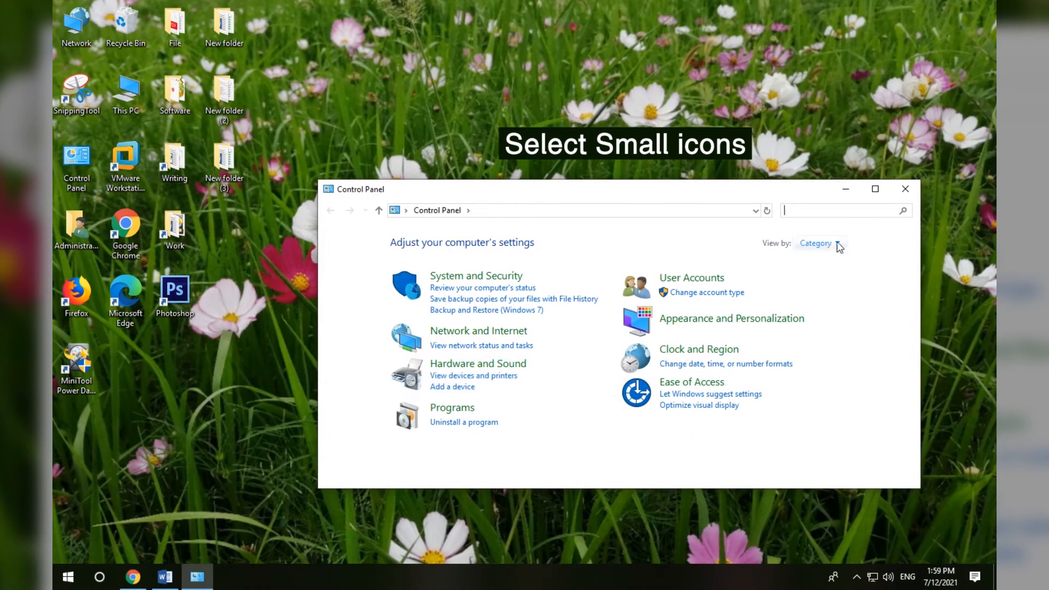
left_click(836, 242)
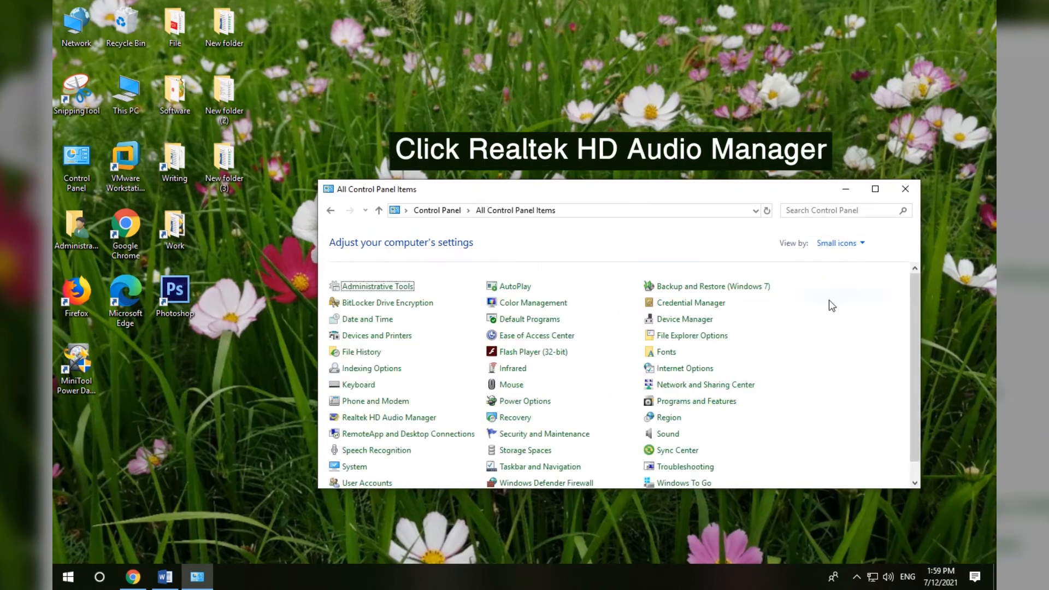
mouse_move(387, 416)
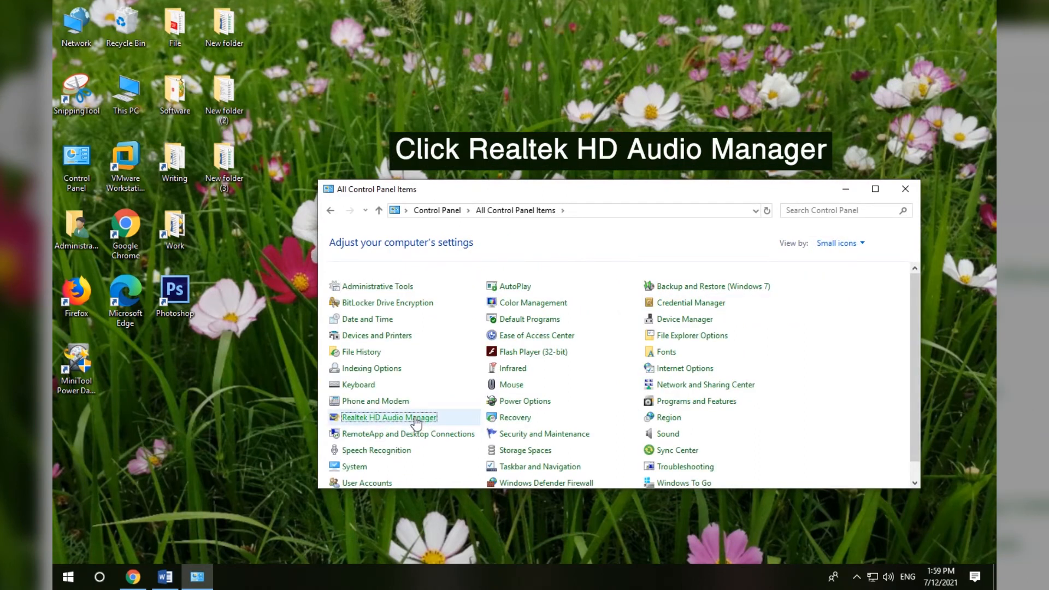
left_click(388, 416)
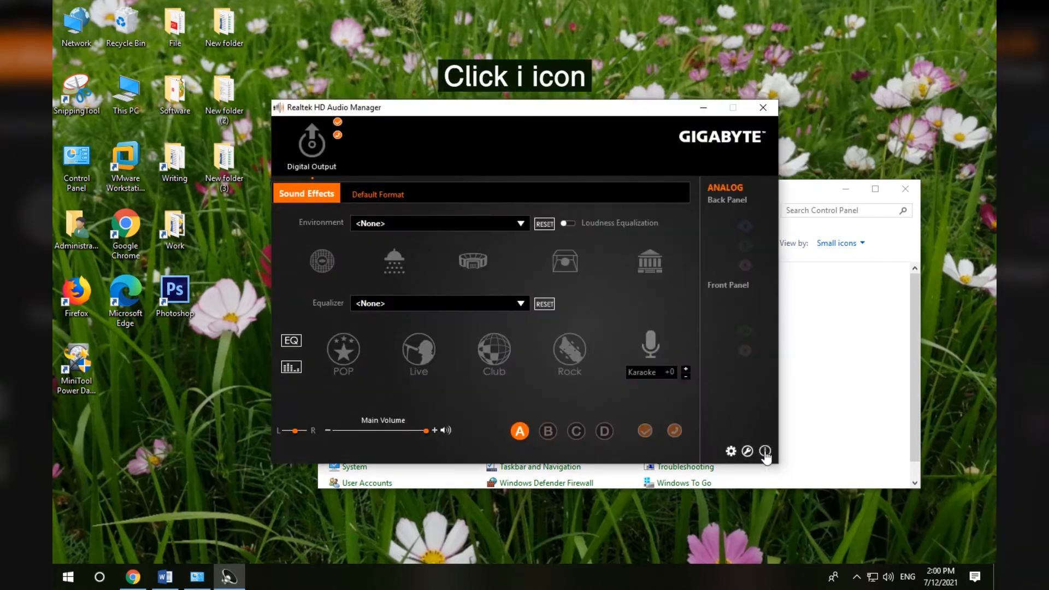
Step: On the information page, enable 'Display icon in notification area'
left_click(765, 451)
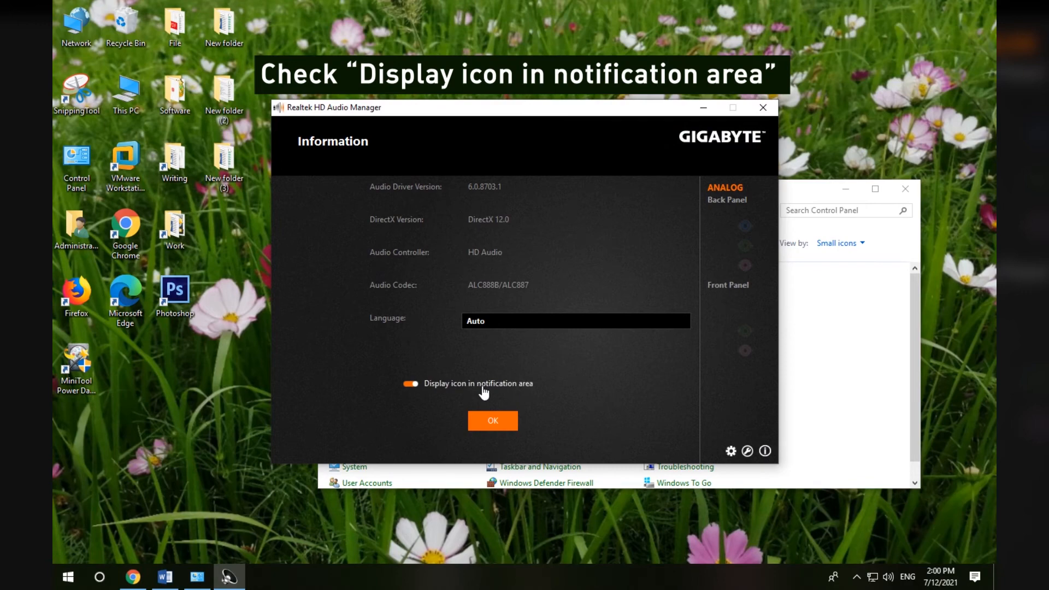
right_click(67, 576)
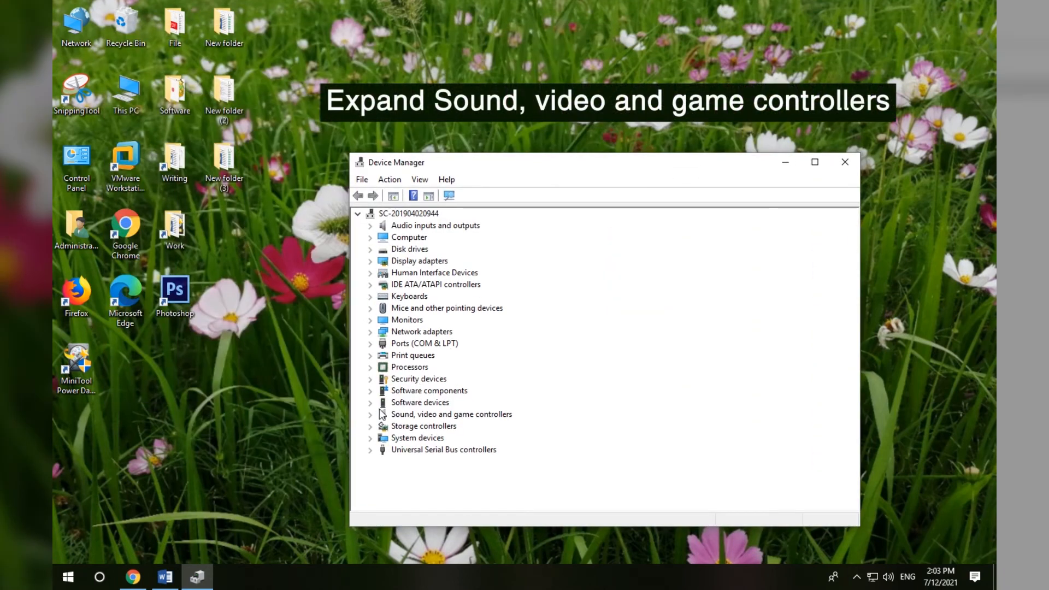
Step: Under Sound, video and game controllers, auto-update the Realtek(R) Audio driver and close Device Manager
left_click(370, 413)
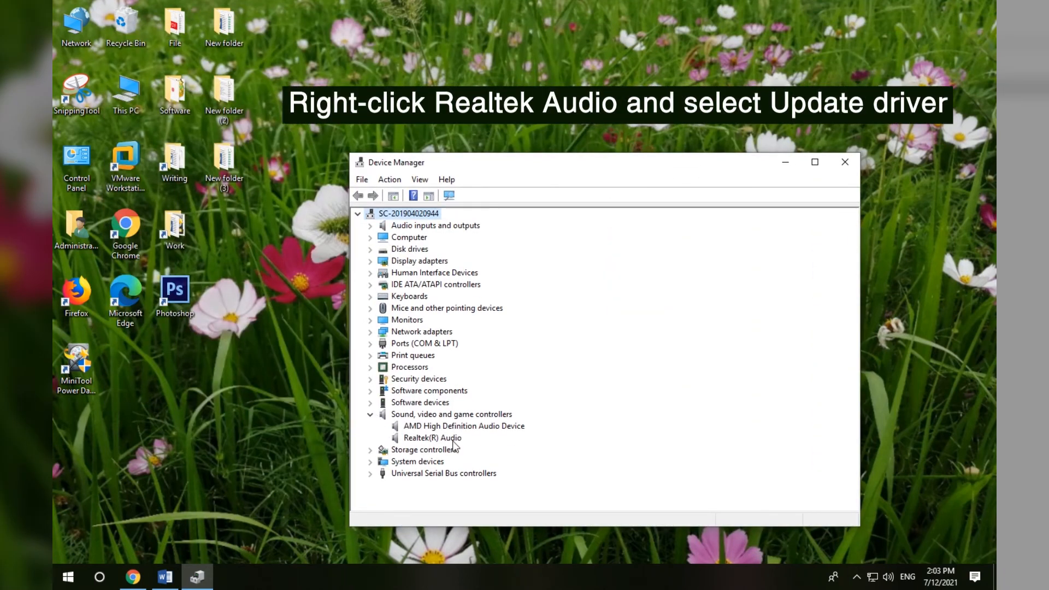
right_click(432, 436)
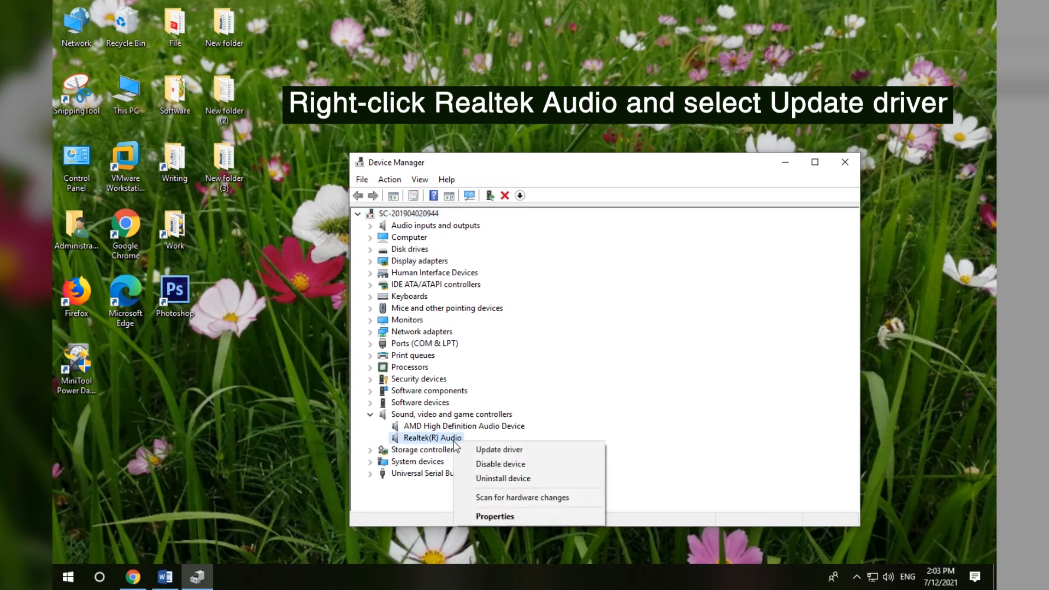
left_click(498, 449)
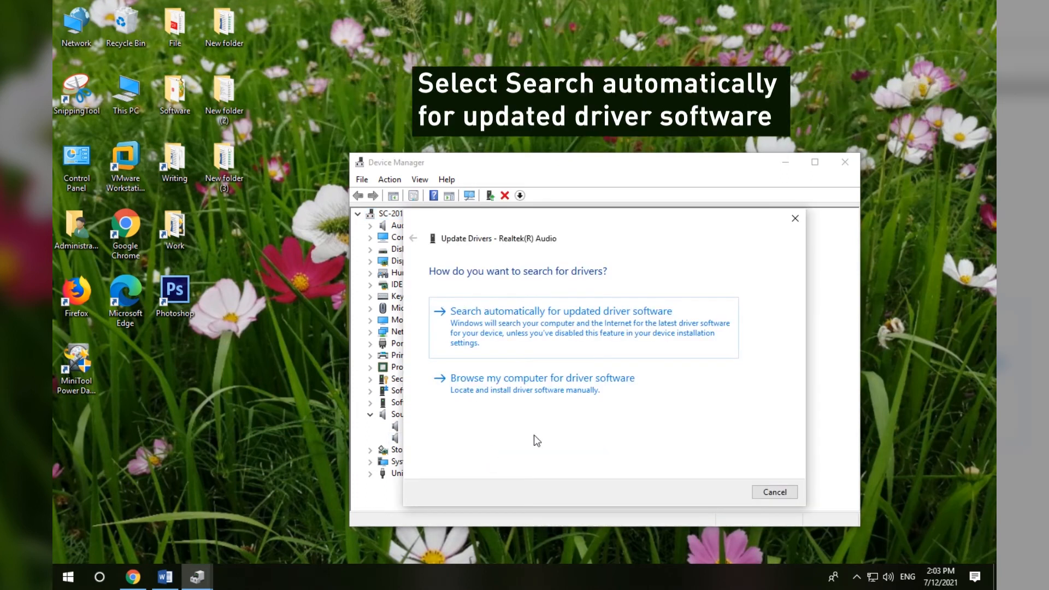
left_click(560, 310)
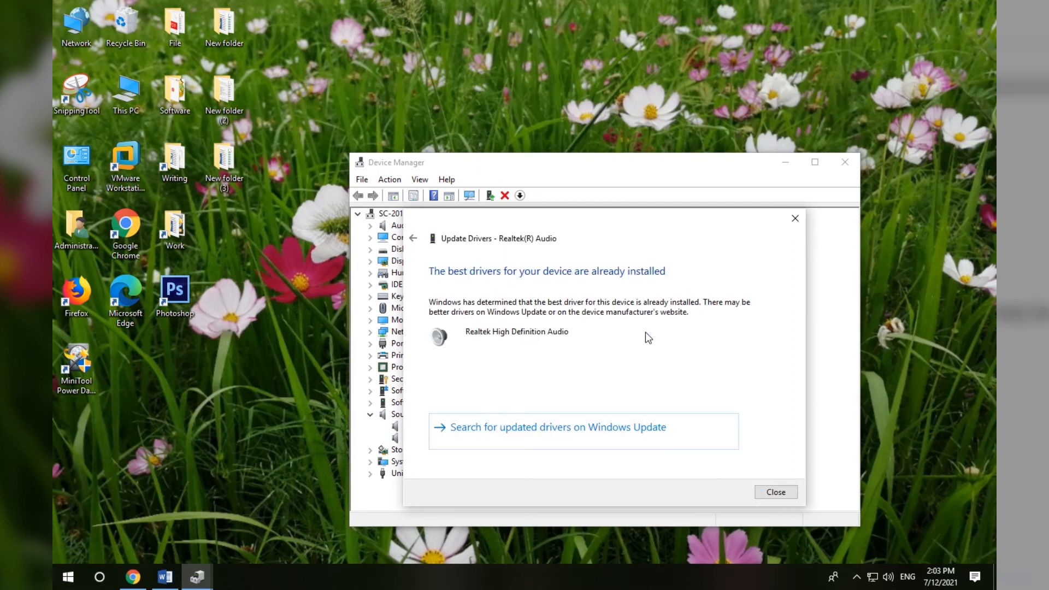
mouse_move(776, 491)
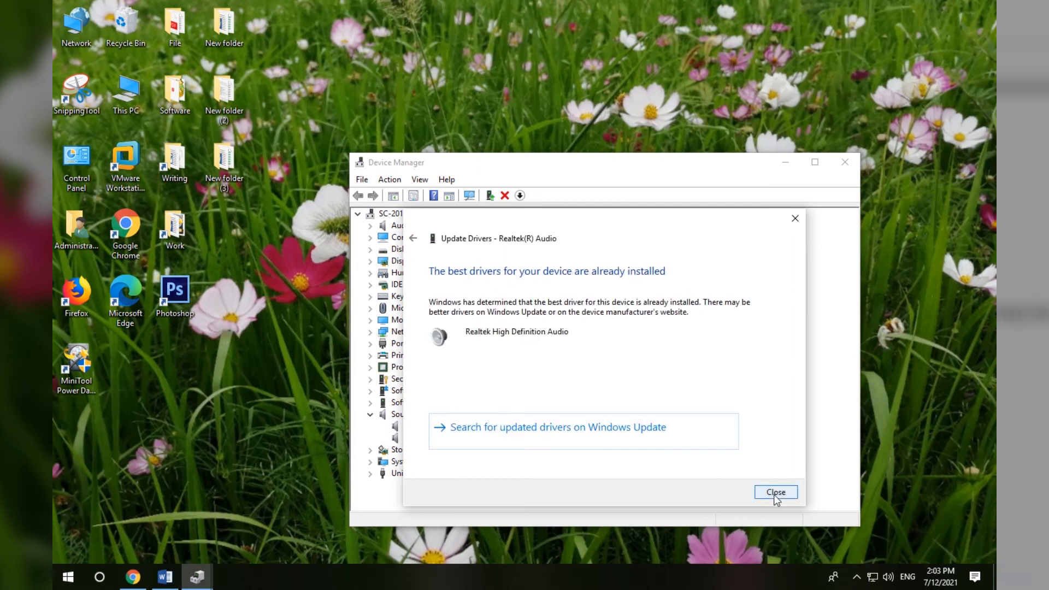
left_click(776, 491)
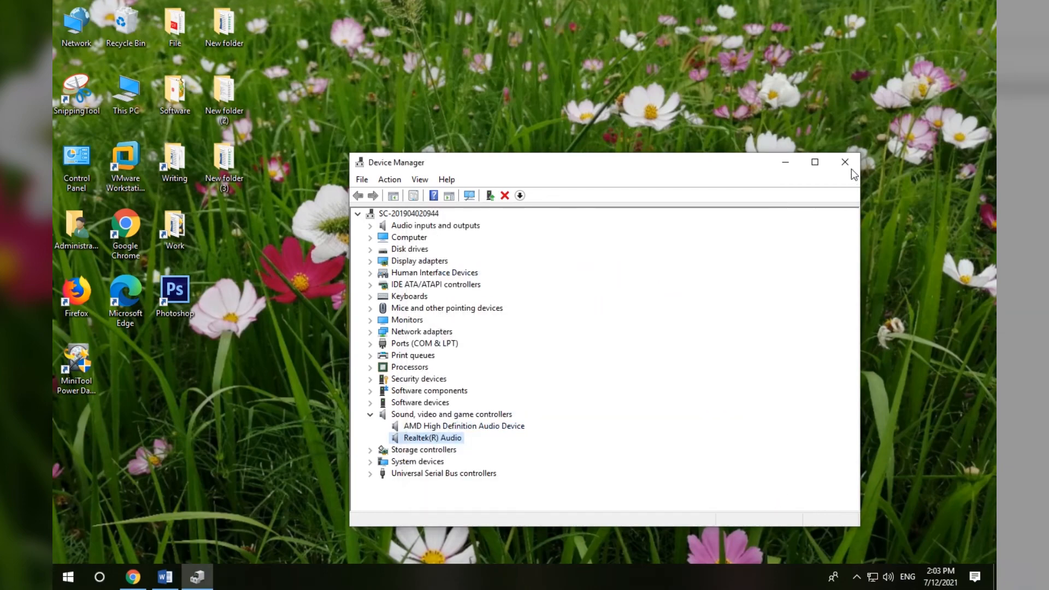
left_click(844, 162)
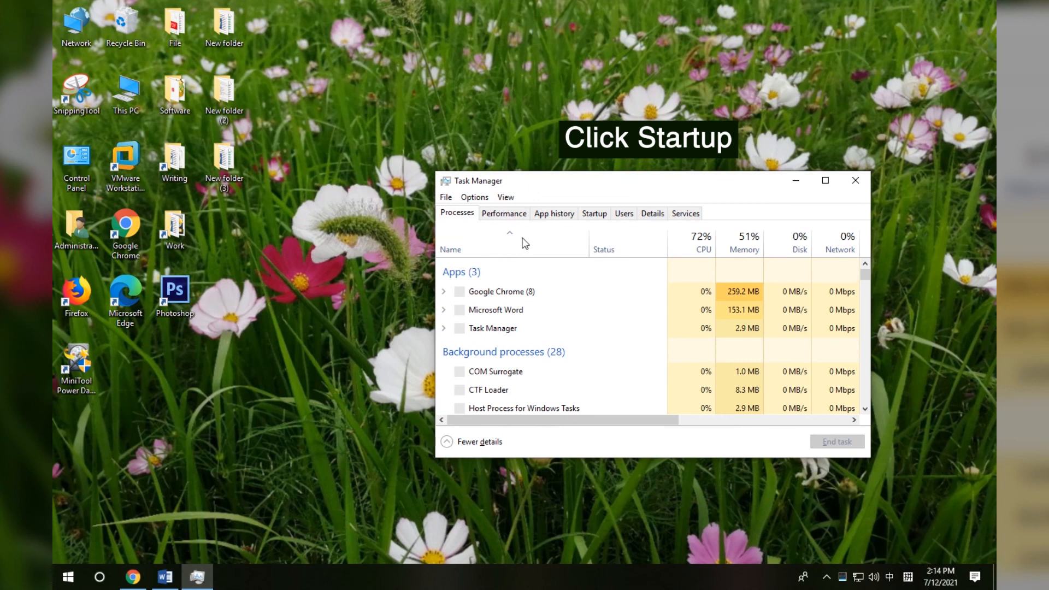
Step: On the Startup list, confirm Realtek HD Audio Universal Service shows Enabled
left_click(593, 213)
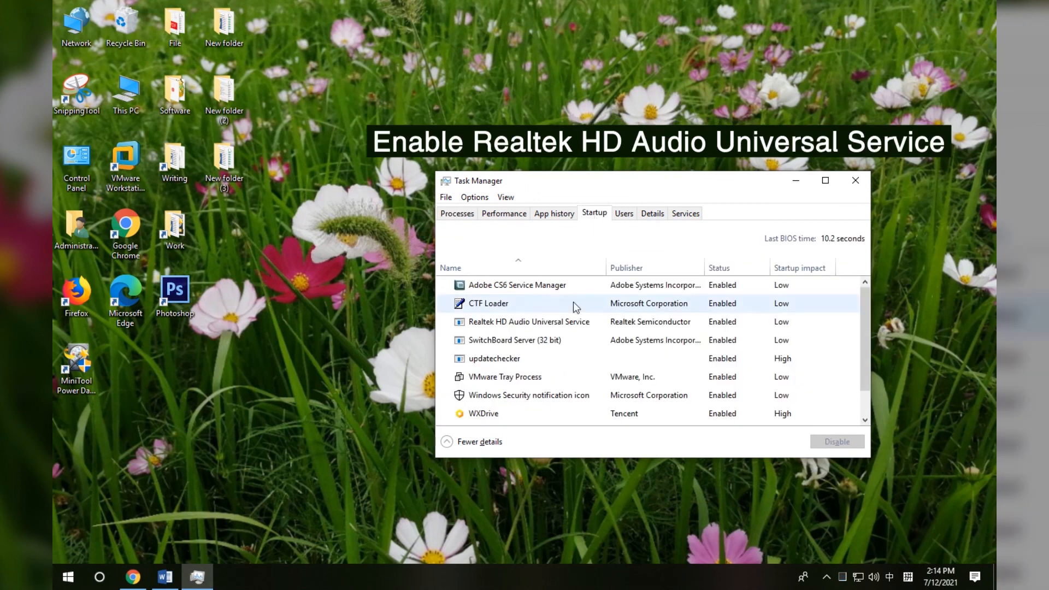
left_click(528, 321)
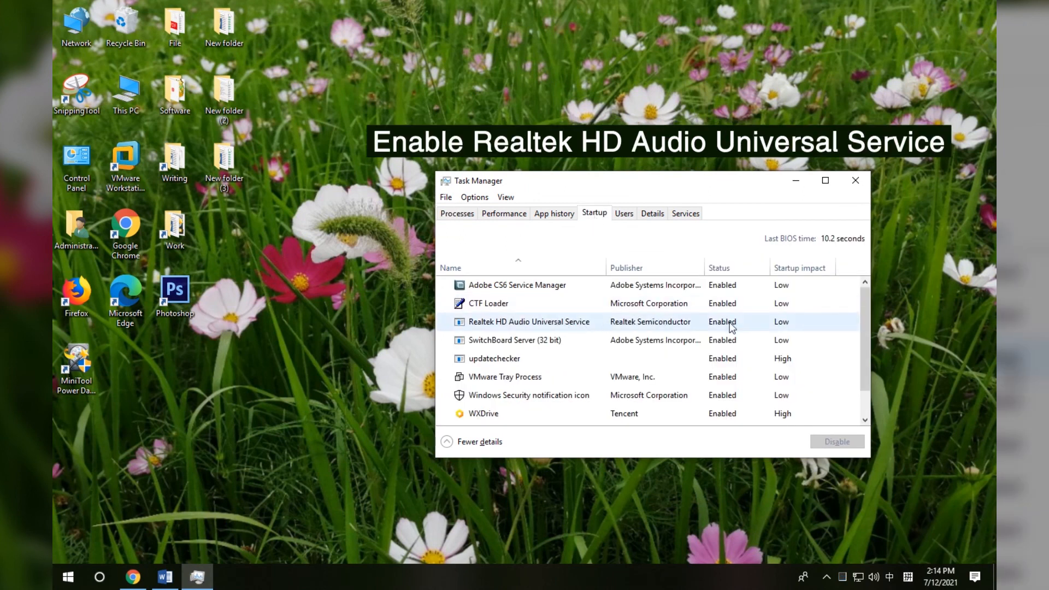